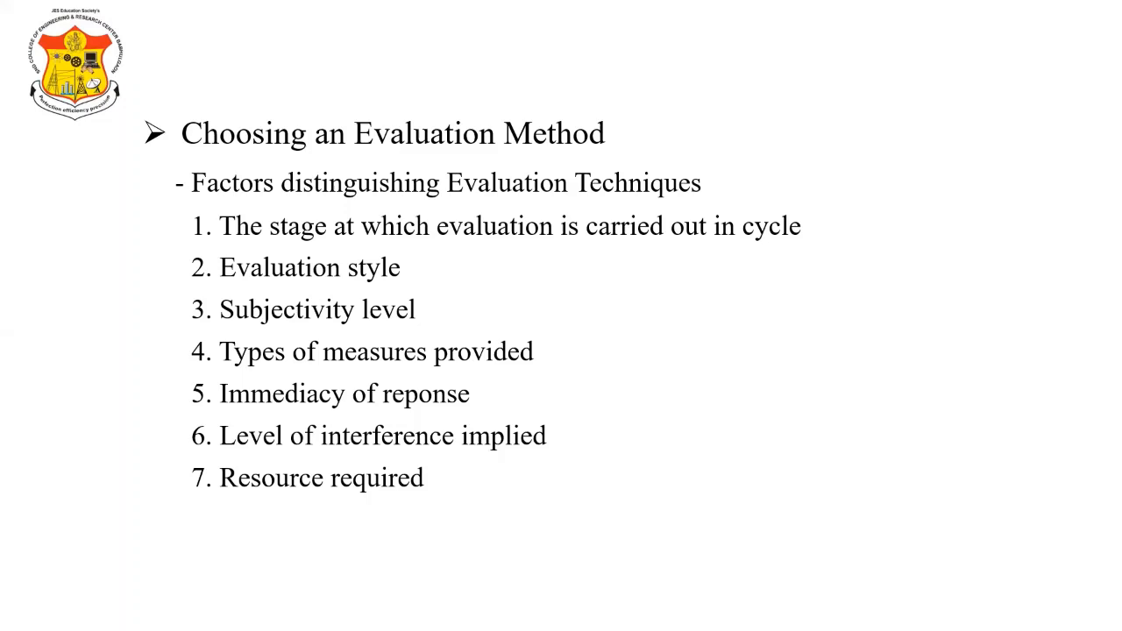
key(Right)
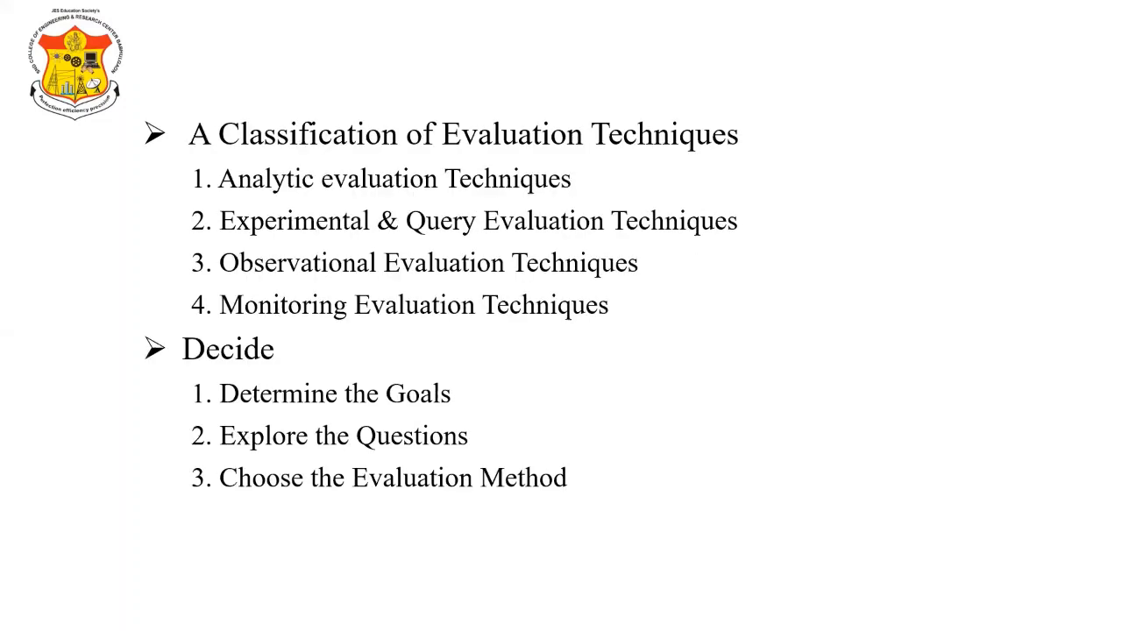